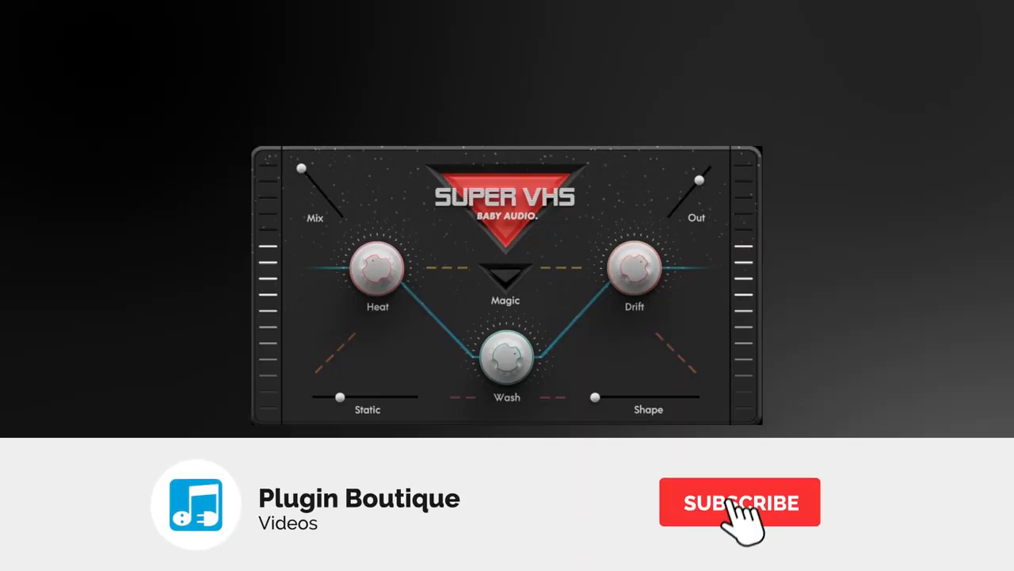
# - Remove Super VHS and the Gate so Modnetic is the piano track's only effect
pyautogui.click(740, 501)
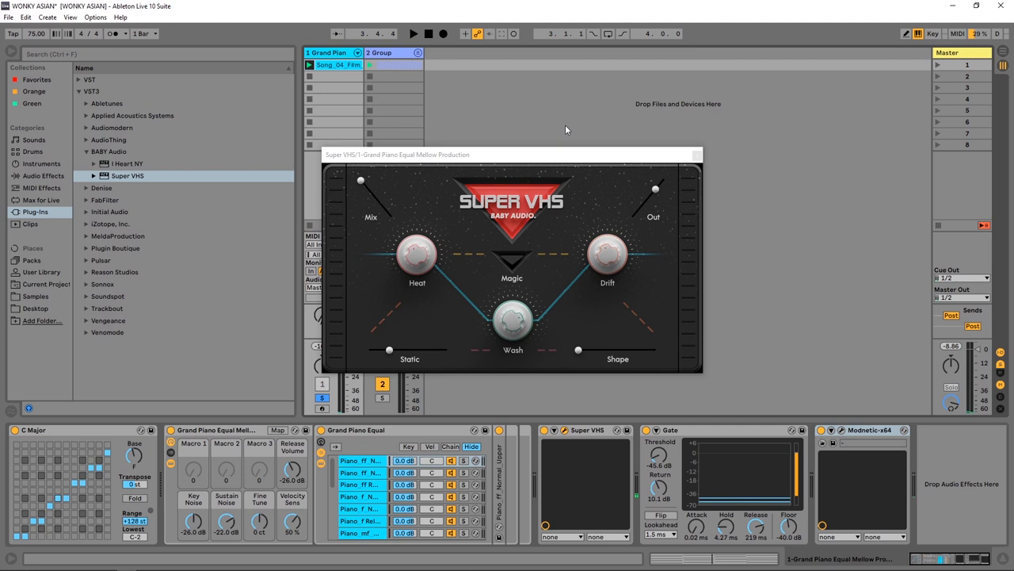
pyautogui.moveTo(573, 157)
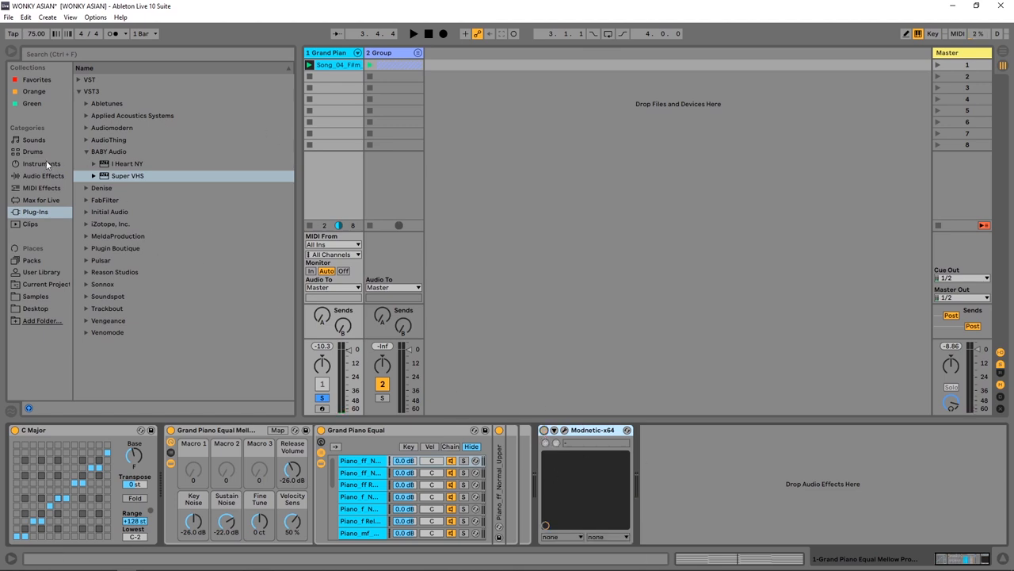
# - Show the Grand Piano clip's details with Super VHS open and start playback
pyautogui.click(126, 175)
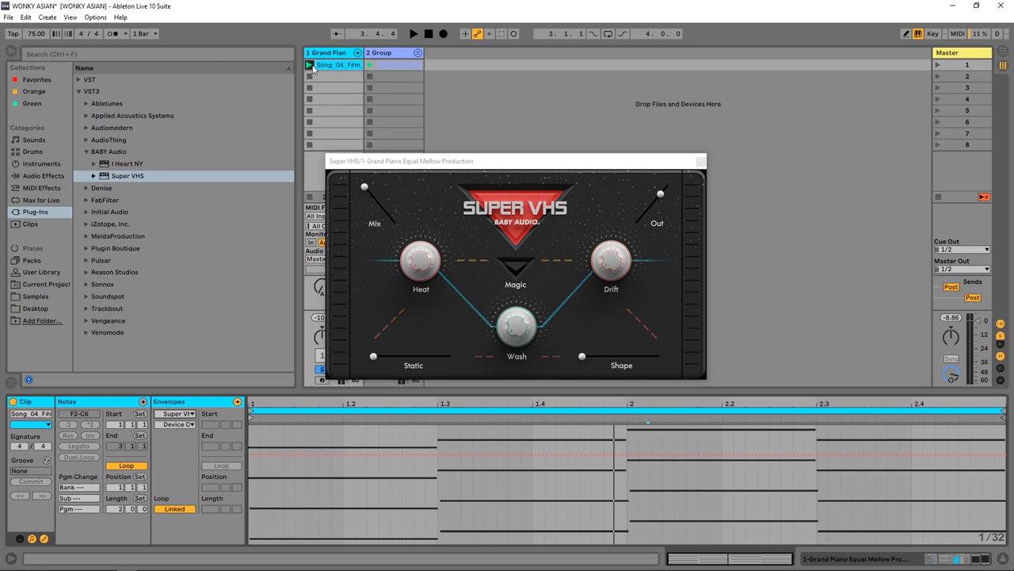
pyautogui.click(415, 32)
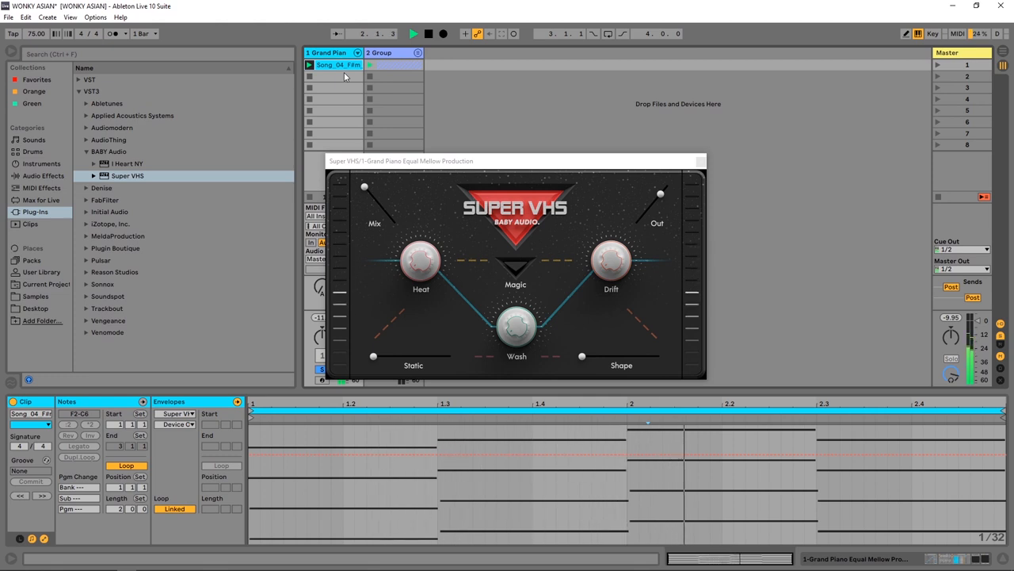
pyautogui.click(438, 35)
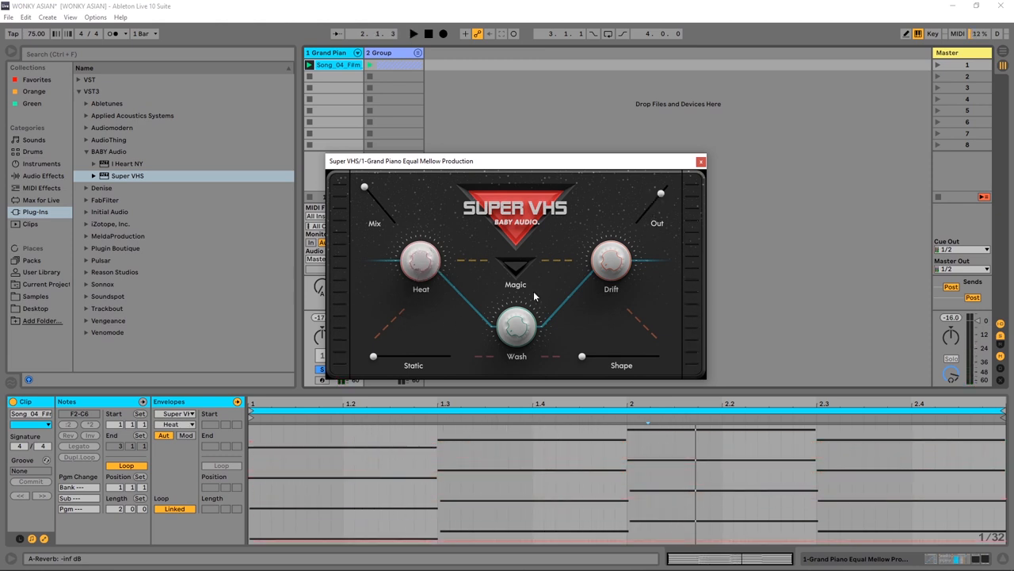
pyautogui.click(515, 266)
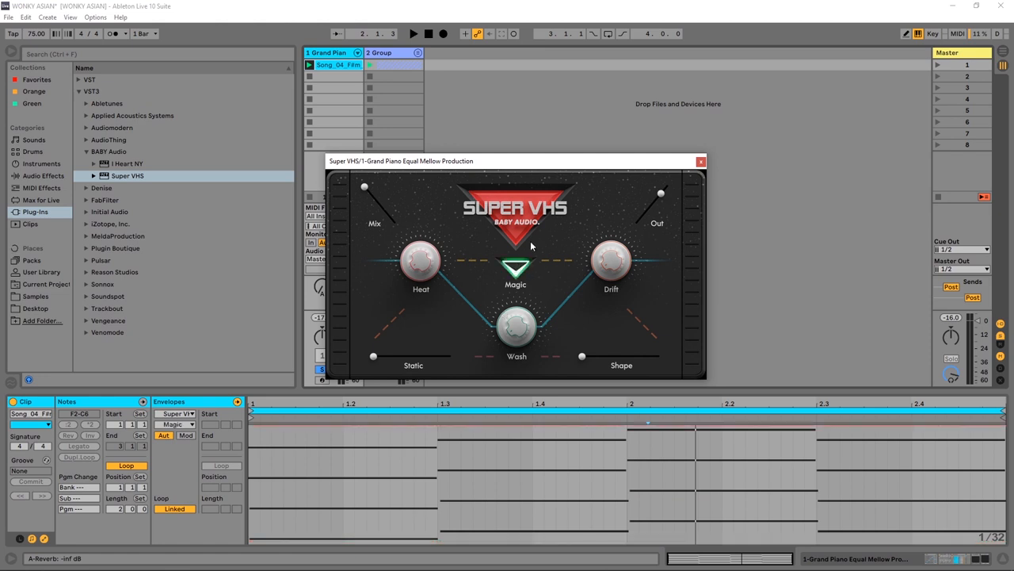
pyautogui.click(412, 32)
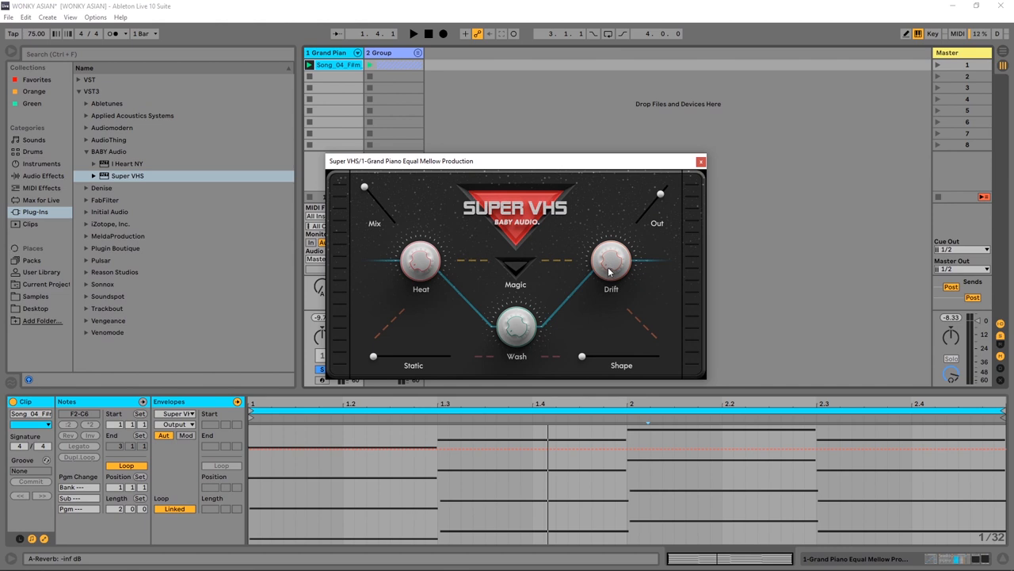
pyautogui.moveTo(610, 266)
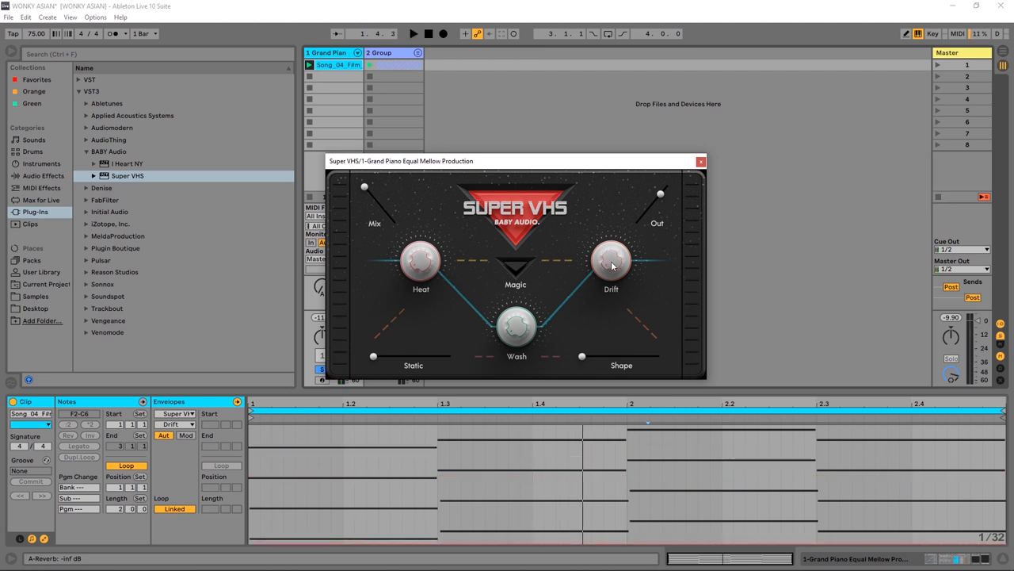
pyautogui.moveTo(450, 247)
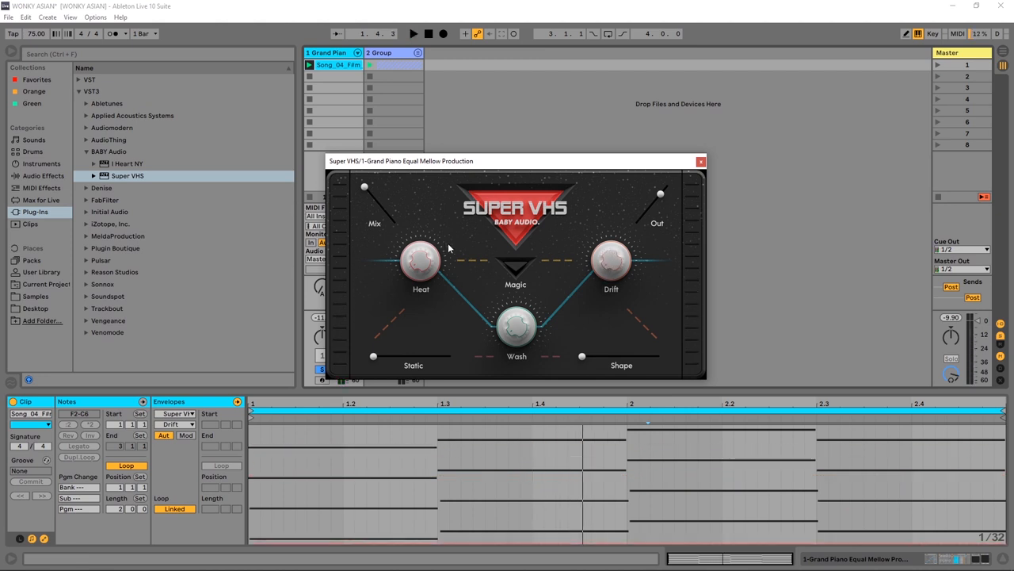
pyautogui.moveTo(389, 371)
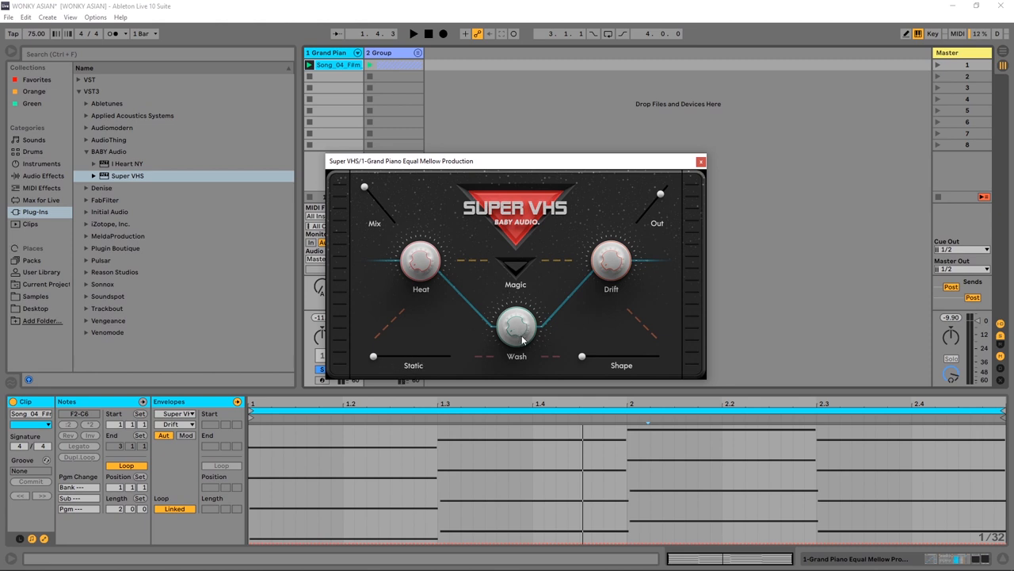
pyautogui.moveTo(517, 333)
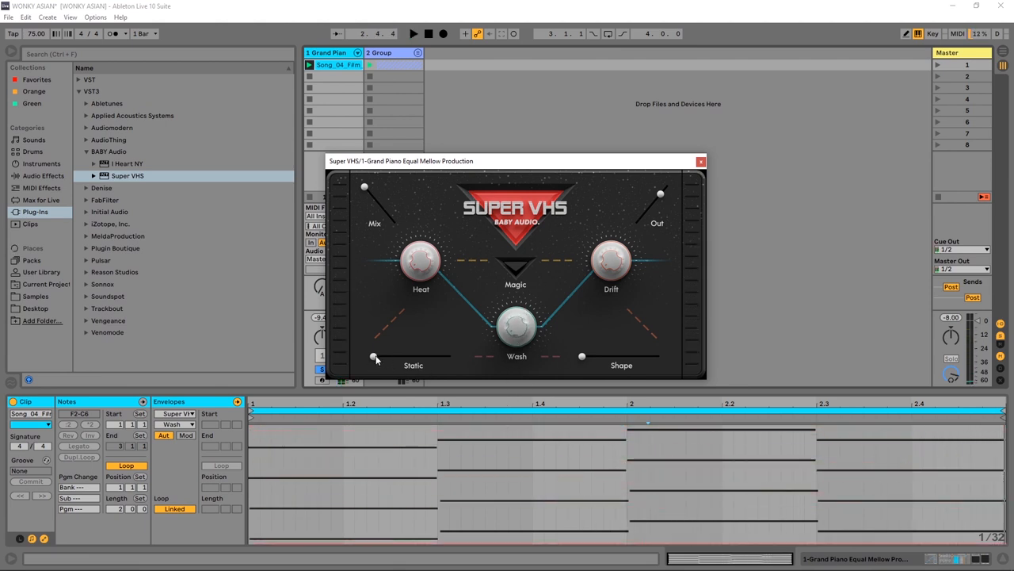
pyautogui.moveTo(374, 358); pyautogui.dragTo(428, 359)
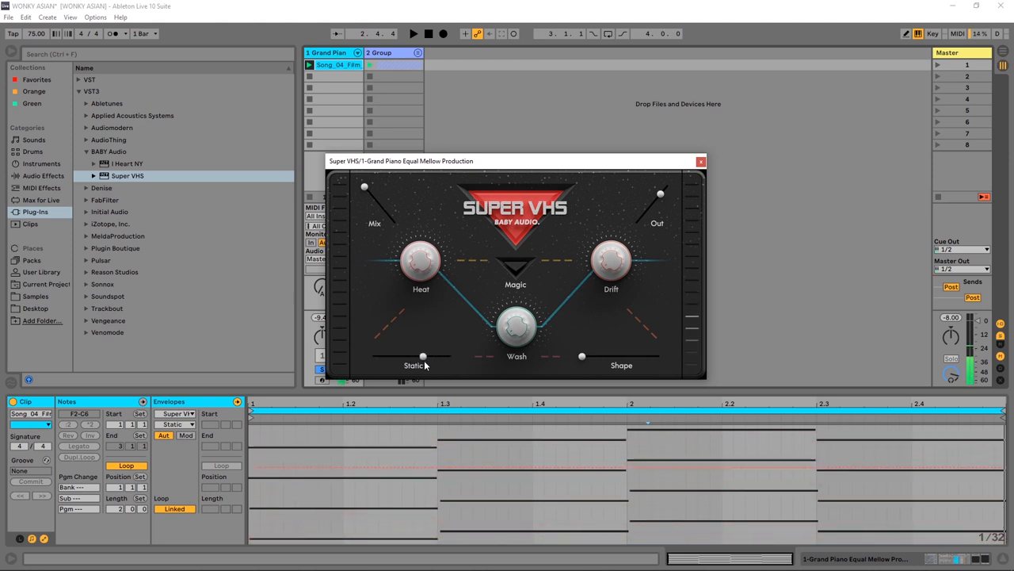
pyautogui.moveTo(422, 355); pyautogui.dragTo(399, 355)
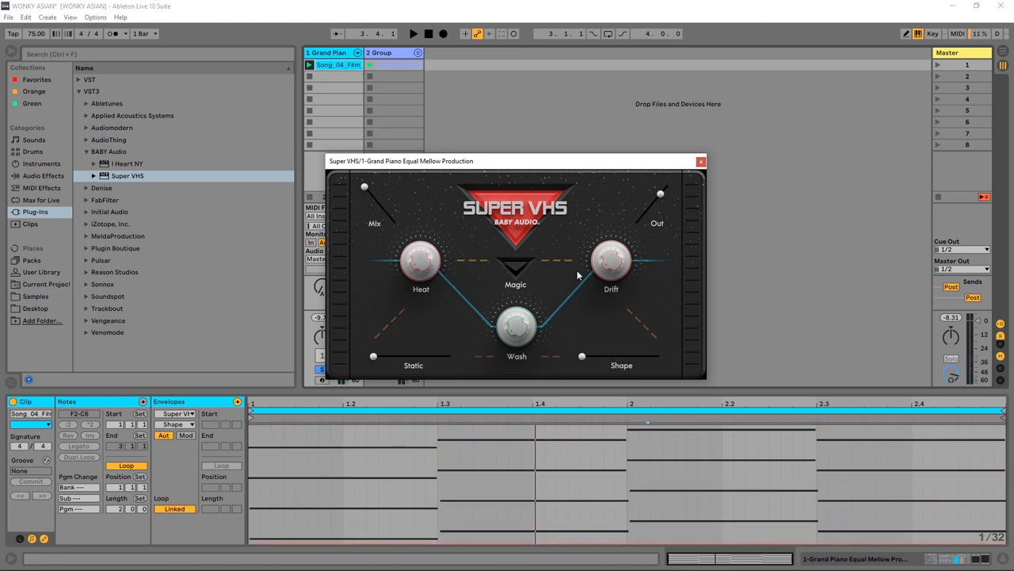
pyautogui.moveTo(641, 247)
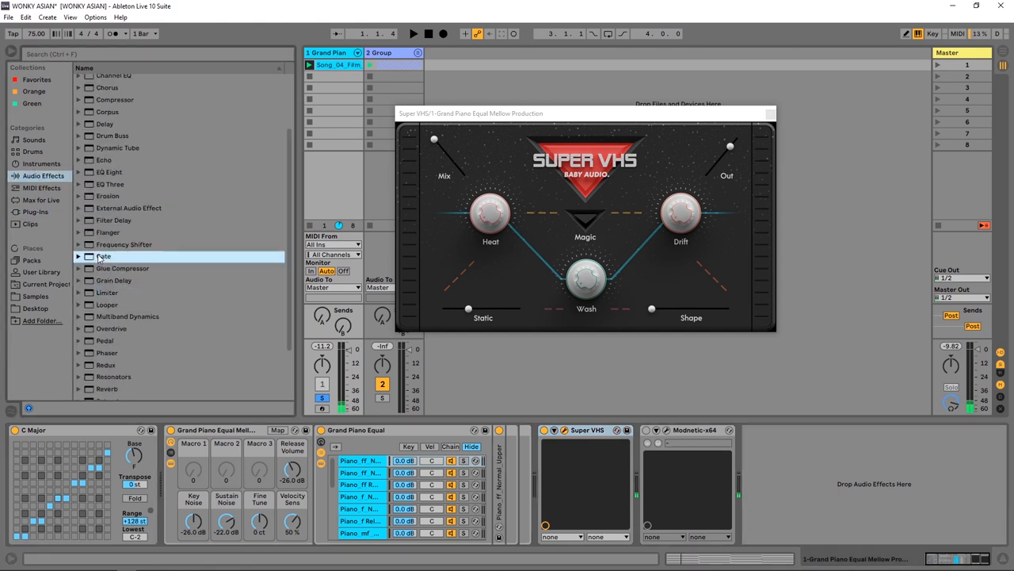
# - Add a Gate after Super VHS and tune its threshold and response to gate the noise with the piano
pyautogui.doubleClick(101, 257)
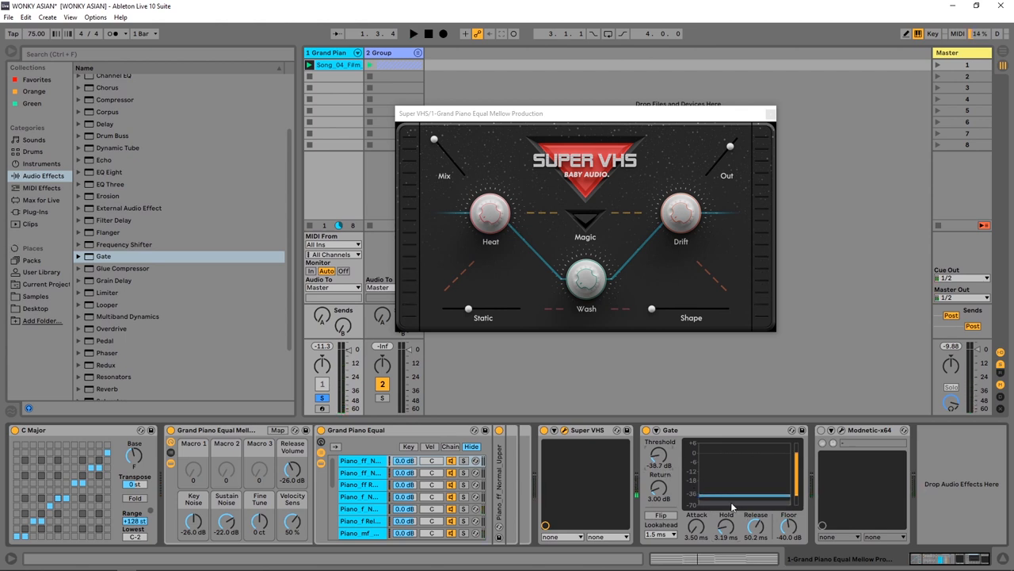
pyautogui.moveTo(701, 510)
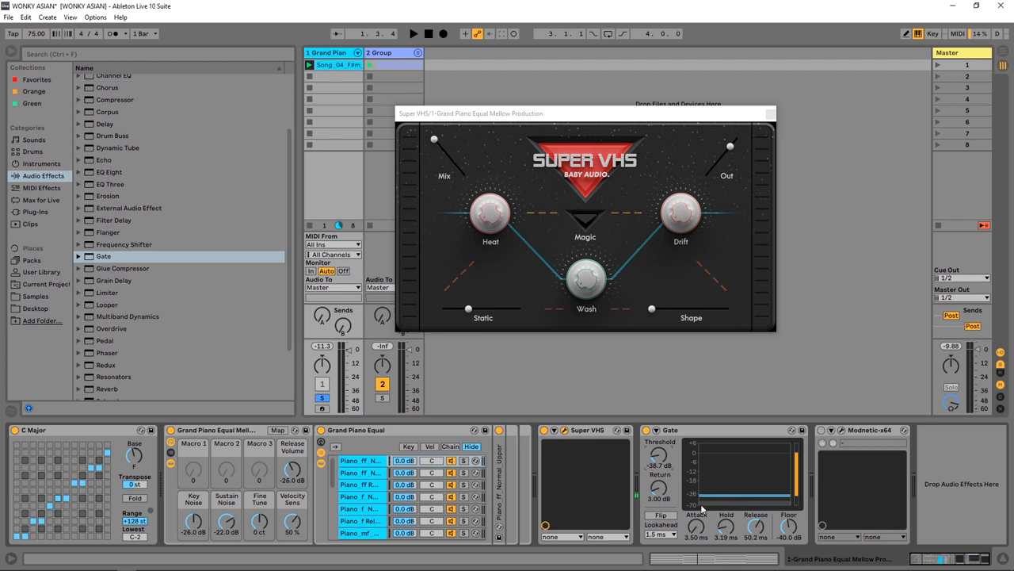
pyautogui.moveTo(659, 460); pyautogui.dragTo(659, 476)
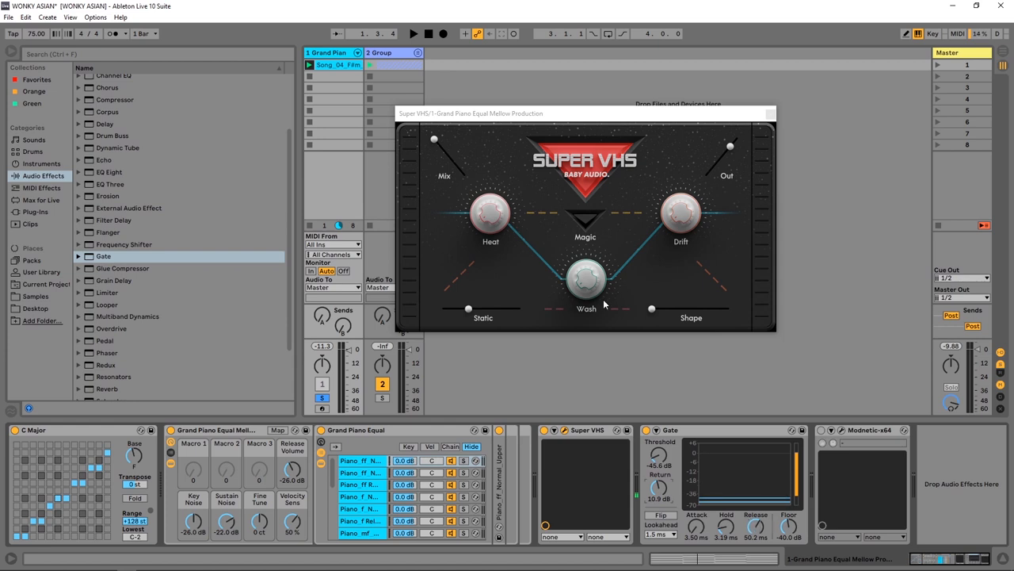
pyautogui.moveTo(532, 304)
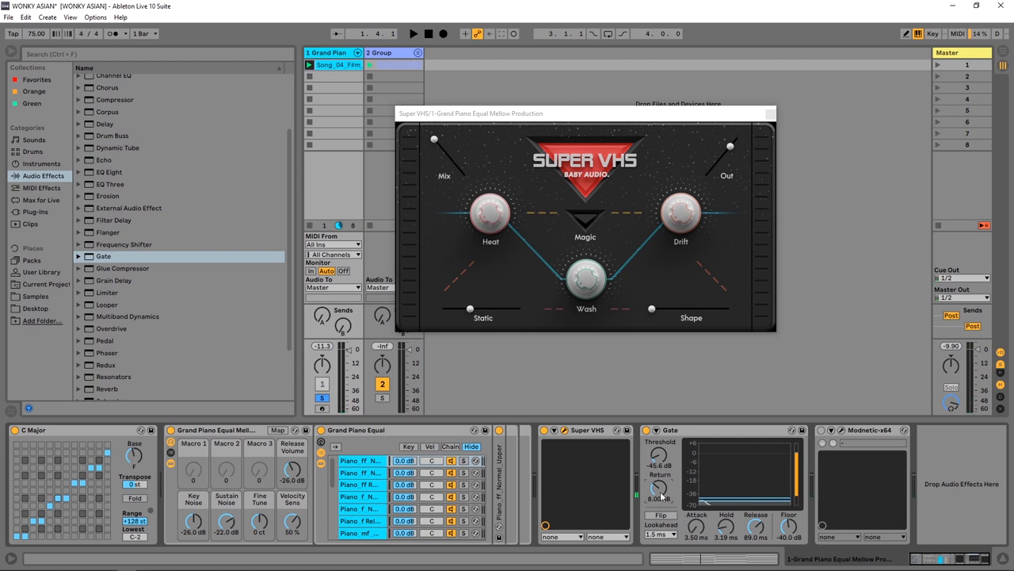
pyautogui.moveTo(657, 456); pyautogui.dragTo(658, 460)
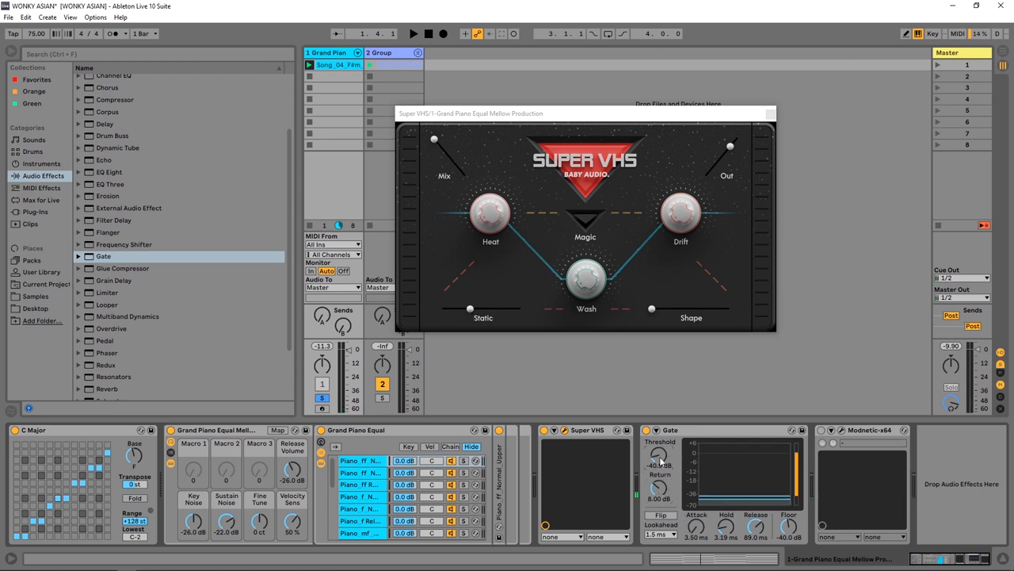
pyautogui.moveTo(660, 457); pyautogui.dragTo(660, 476)
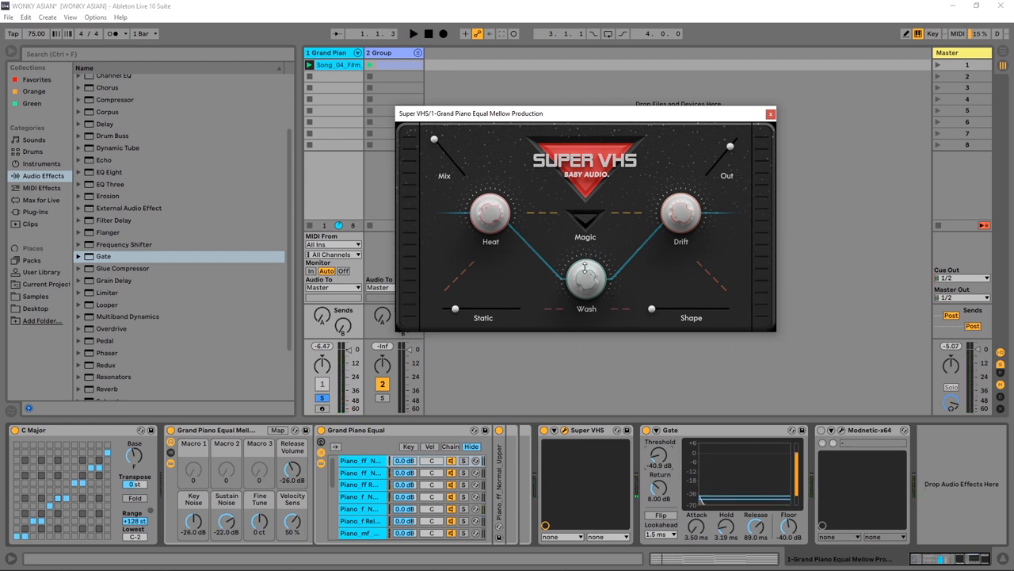
# - Show the piano clip's envelopes and choose Super VHS's Drift for a first bend
pyautogui.click(412, 32)
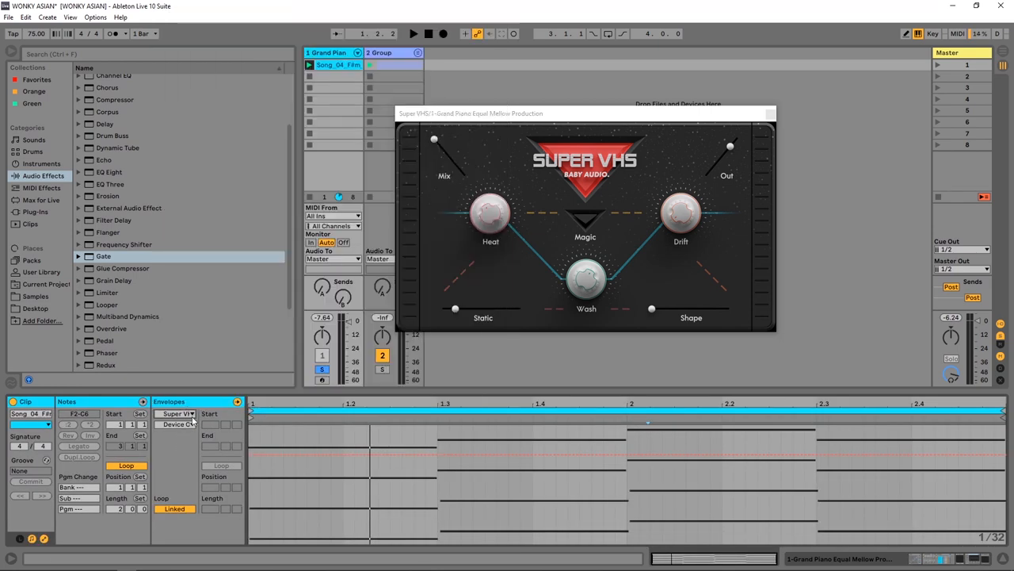
pyautogui.click(177, 425)
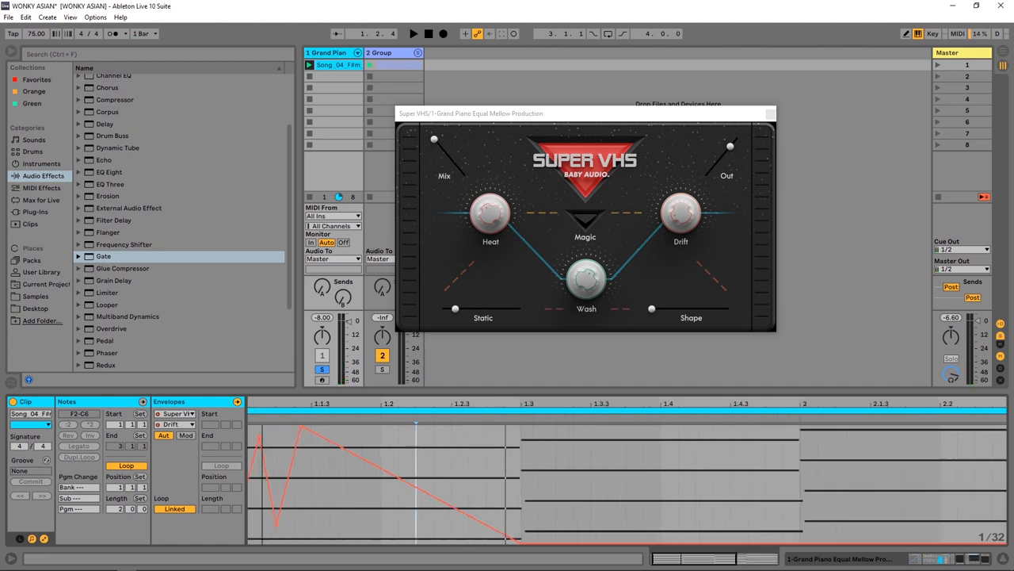
# - Change the envelope grid and copy the first drift bend across the clip's bars
pyautogui.rightClick(298, 460)
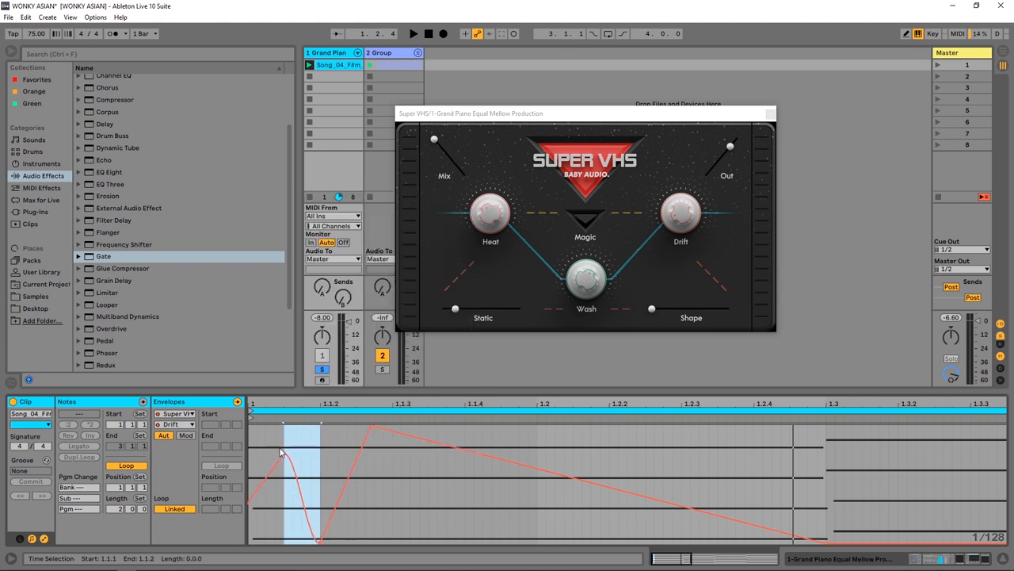
pyautogui.click(414, 32)
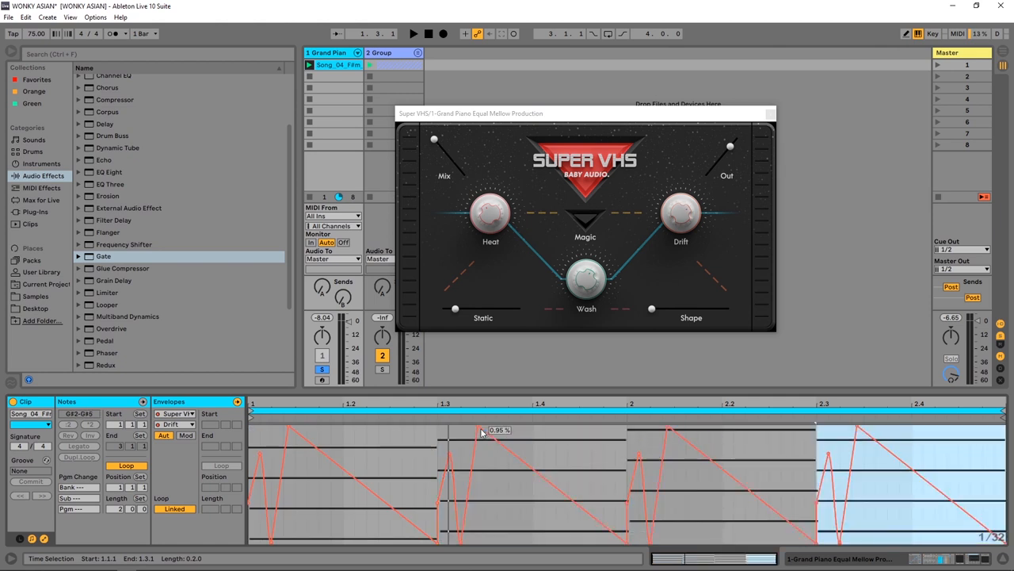
pyautogui.moveTo(482, 430); pyautogui.dragTo(473, 482)
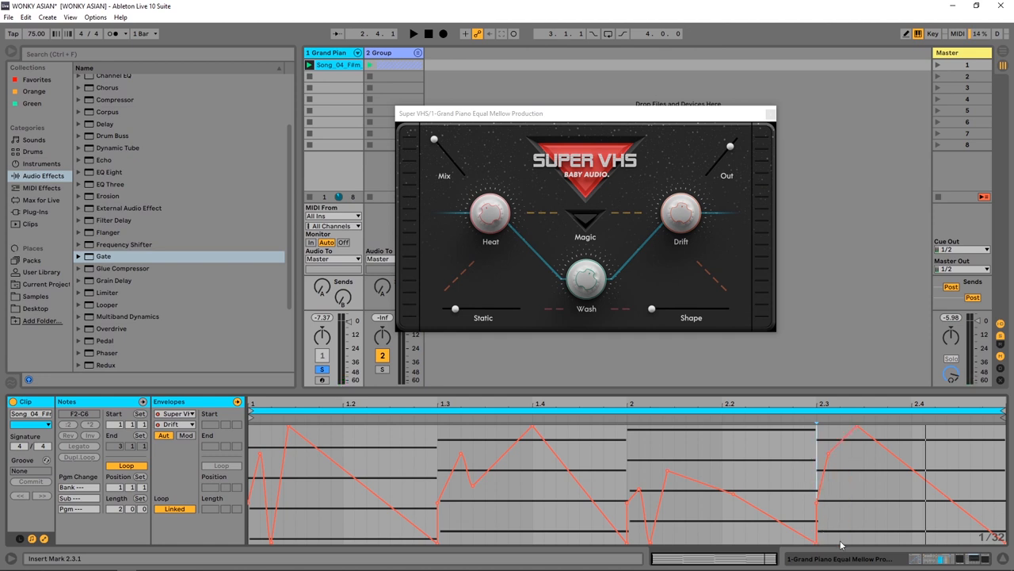
# - Add breakpoints so later drift bends take different pitch-curve shapes
pyautogui.rightClick(840, 460)
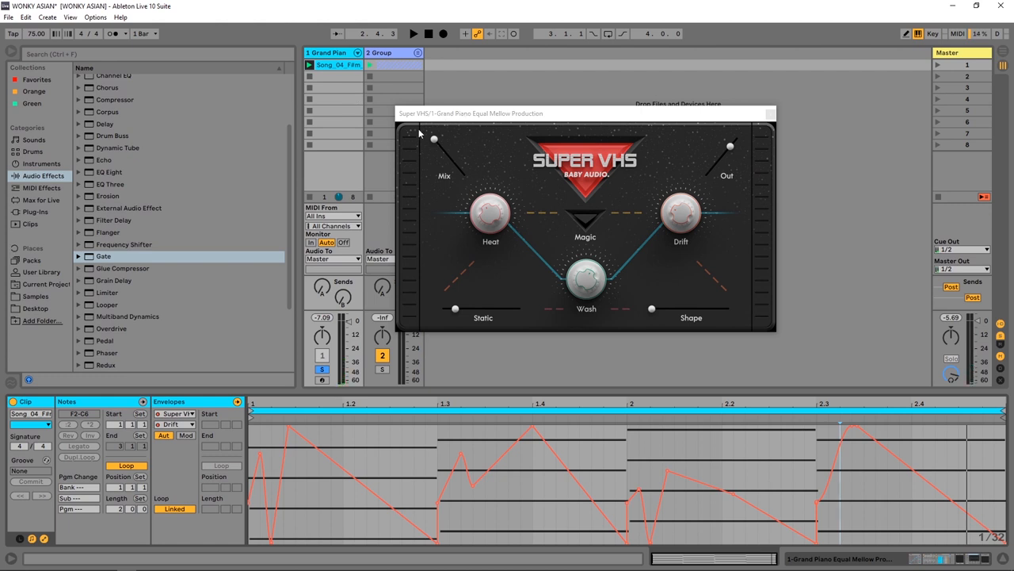
pyautogui.moveTo(298, 291)
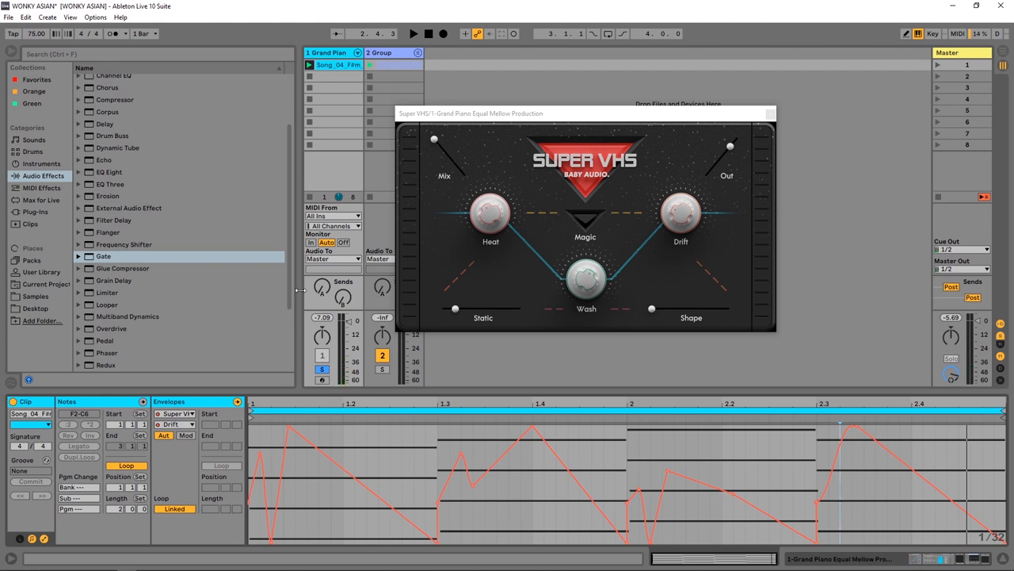
pyautogui.click(413, 32)
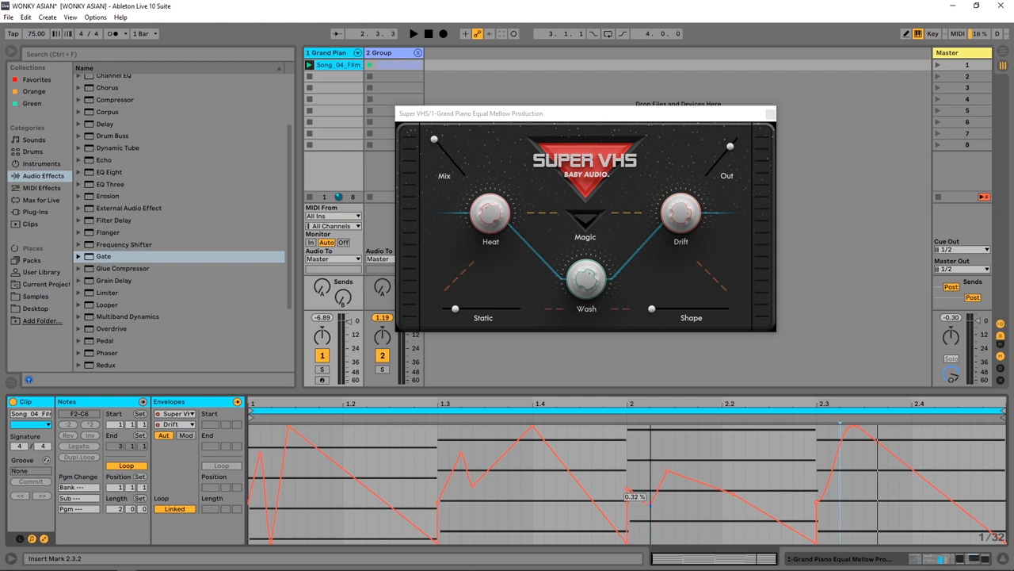
pyautogui.click(414, 32)
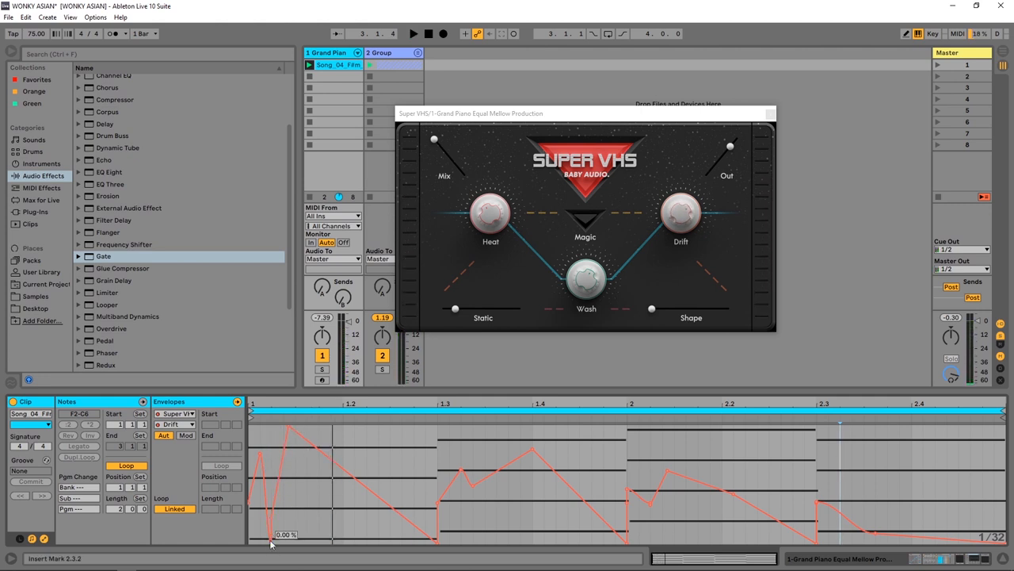
# - Adjust the opening drift breakpoint to a gentler value before returning to the device chain
pyautogui.moveTo(286, 535); pyautogui.dragTo(299, 430)
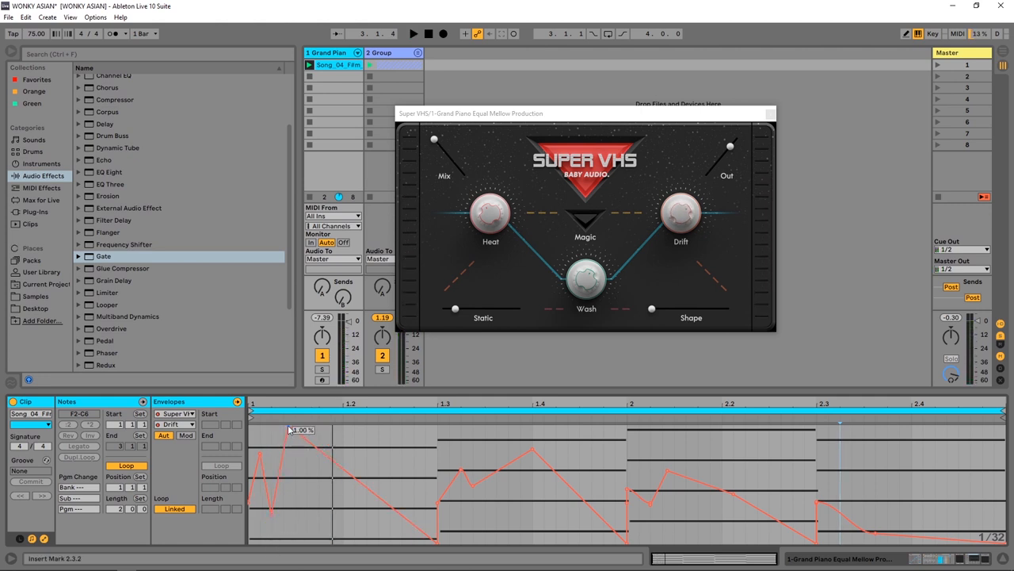
pyautogui.moveTo(300, 431); pyautogui.dragTo(290, 453)
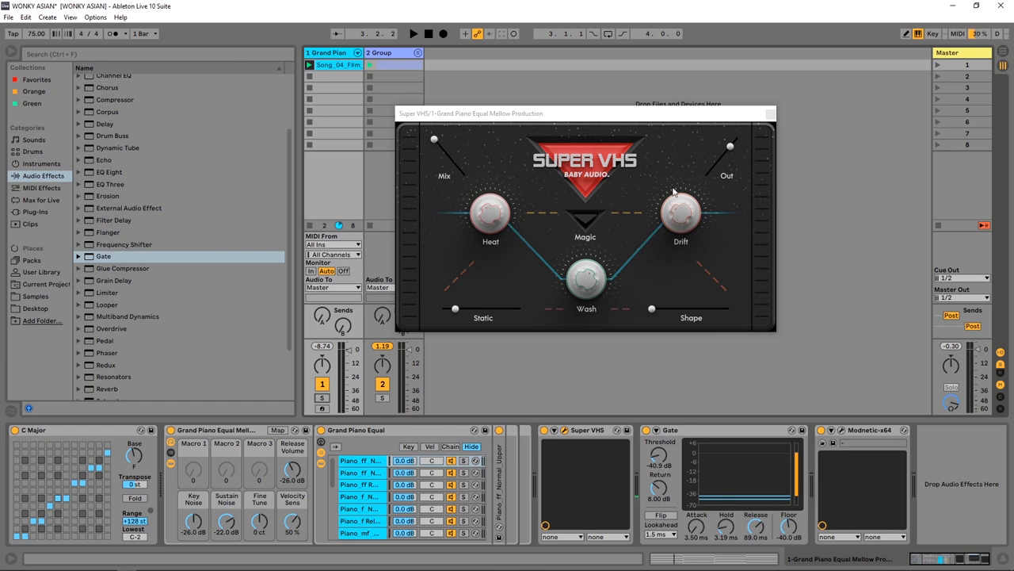
pyautogui.moveTo(675, 231)
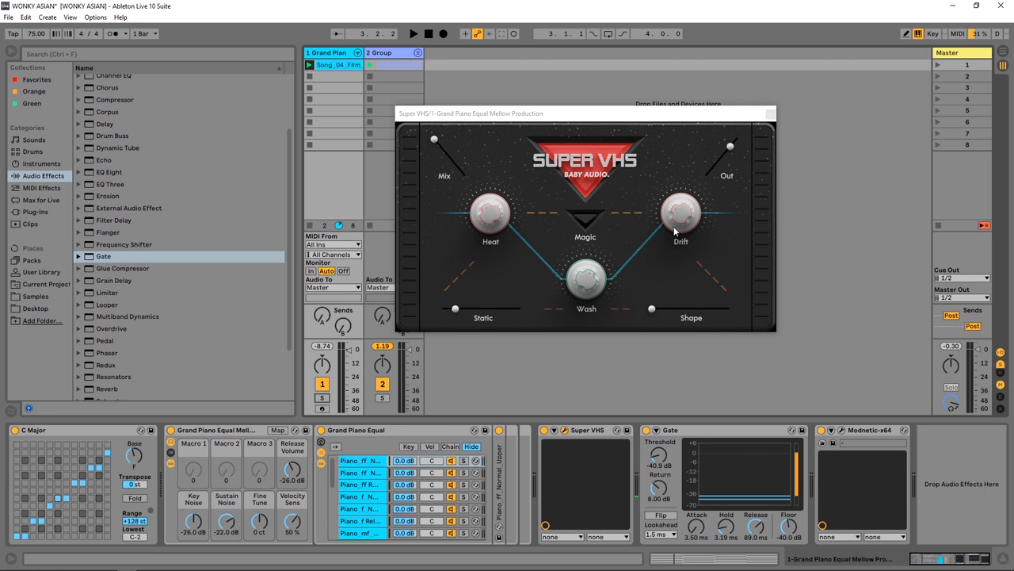